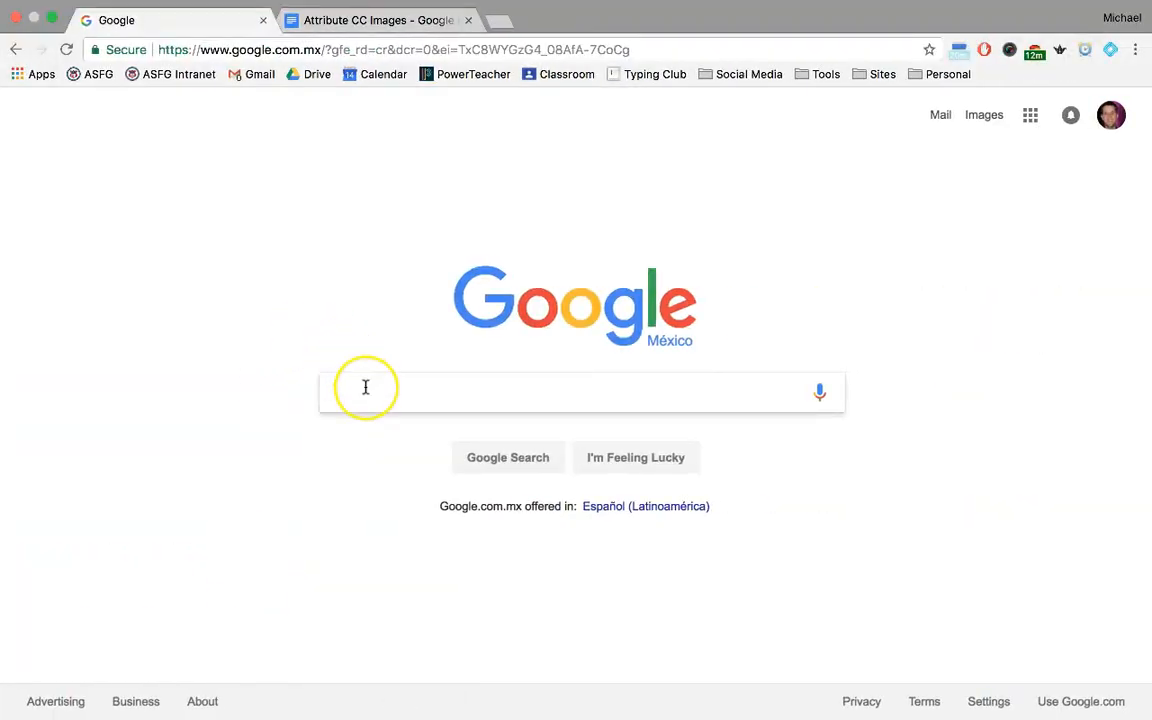
Search Google for 'book' and switch to image results
text(book)
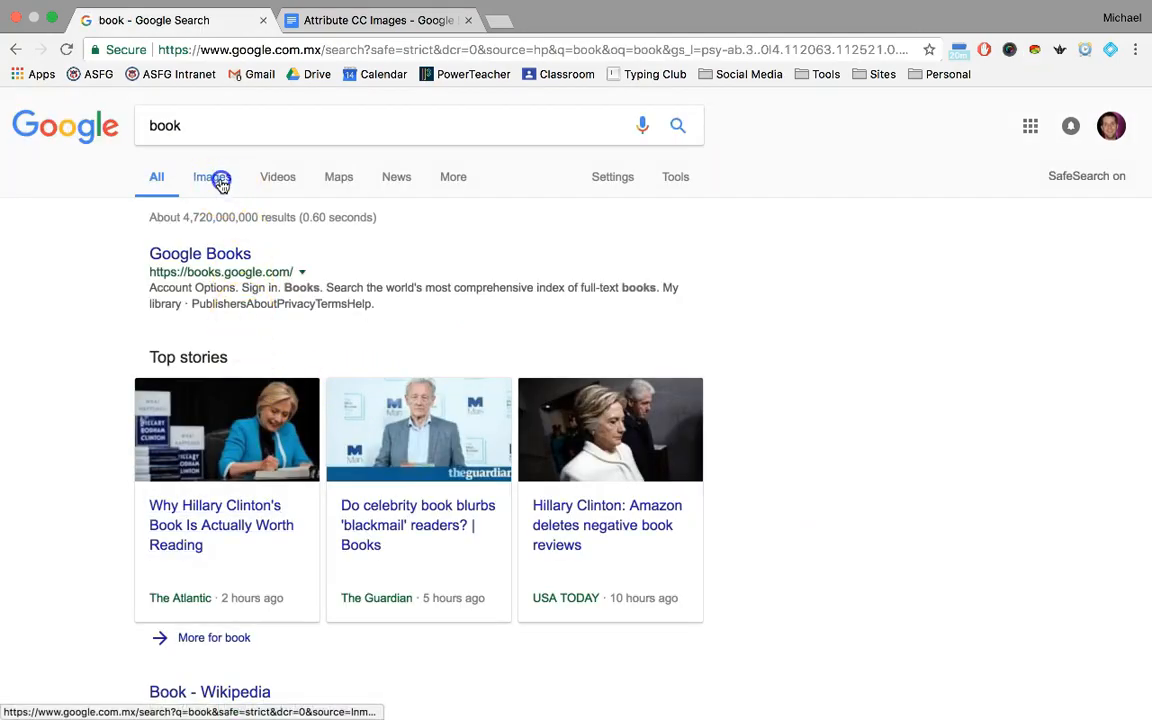
click(210, 177)
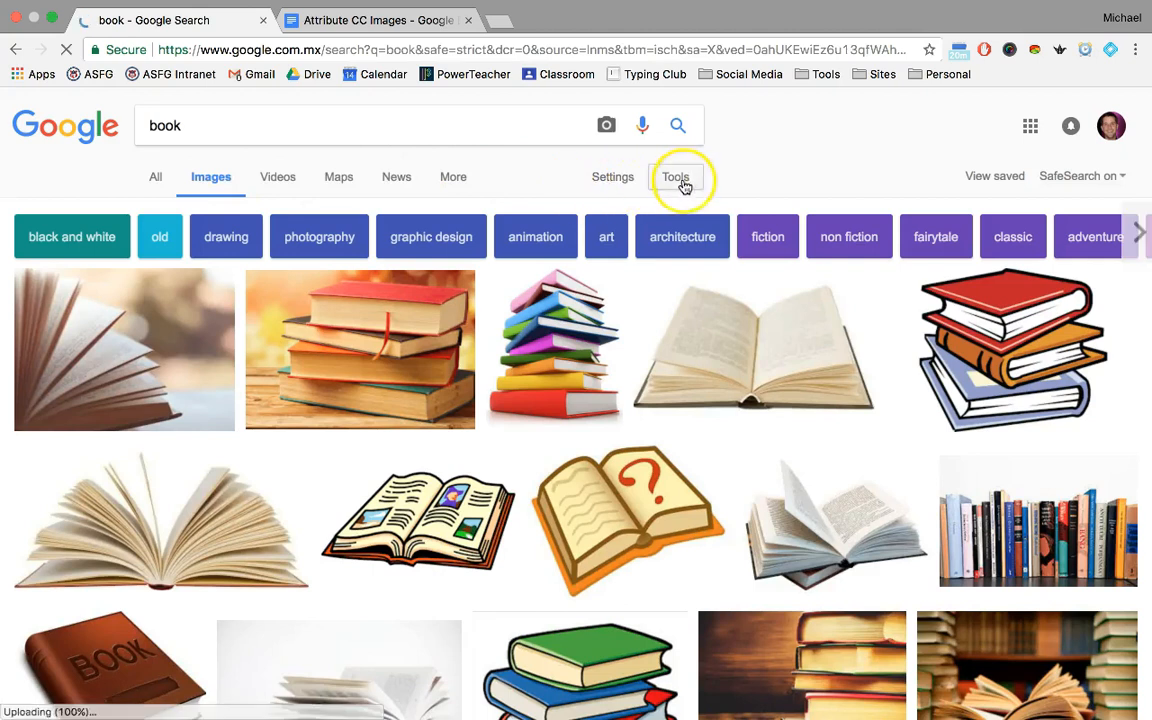
Show the image Tools and open the Usage rights licence choices
click(675, 176)
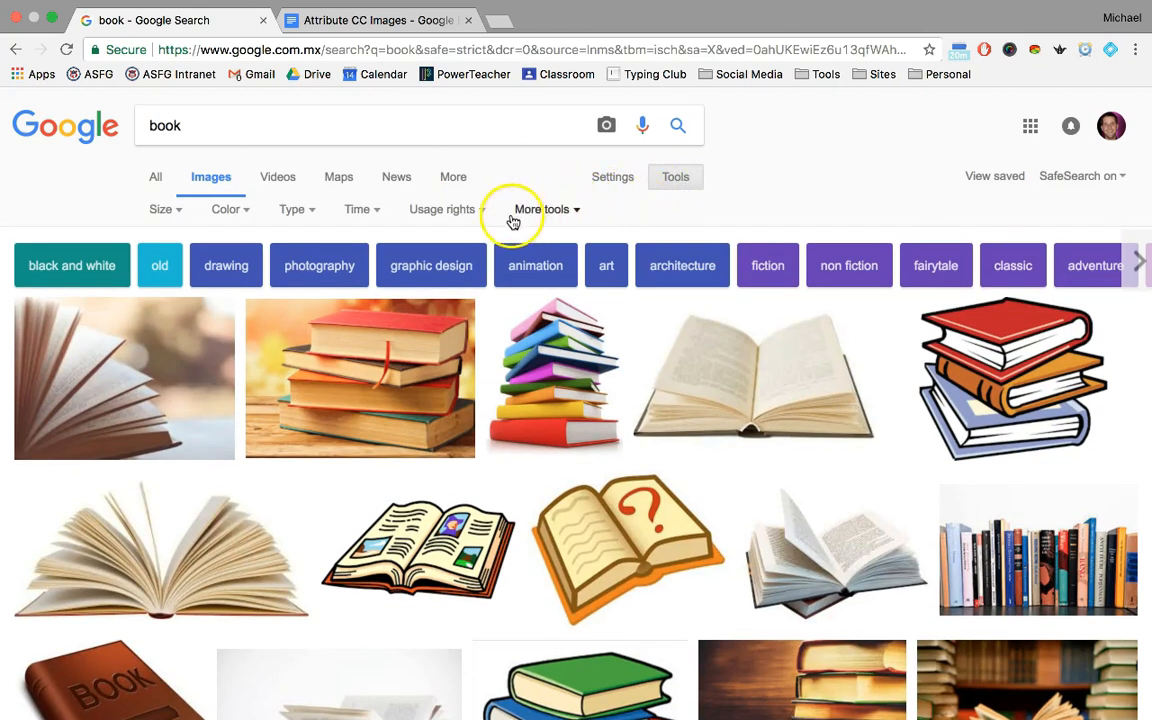
click(444, 209)
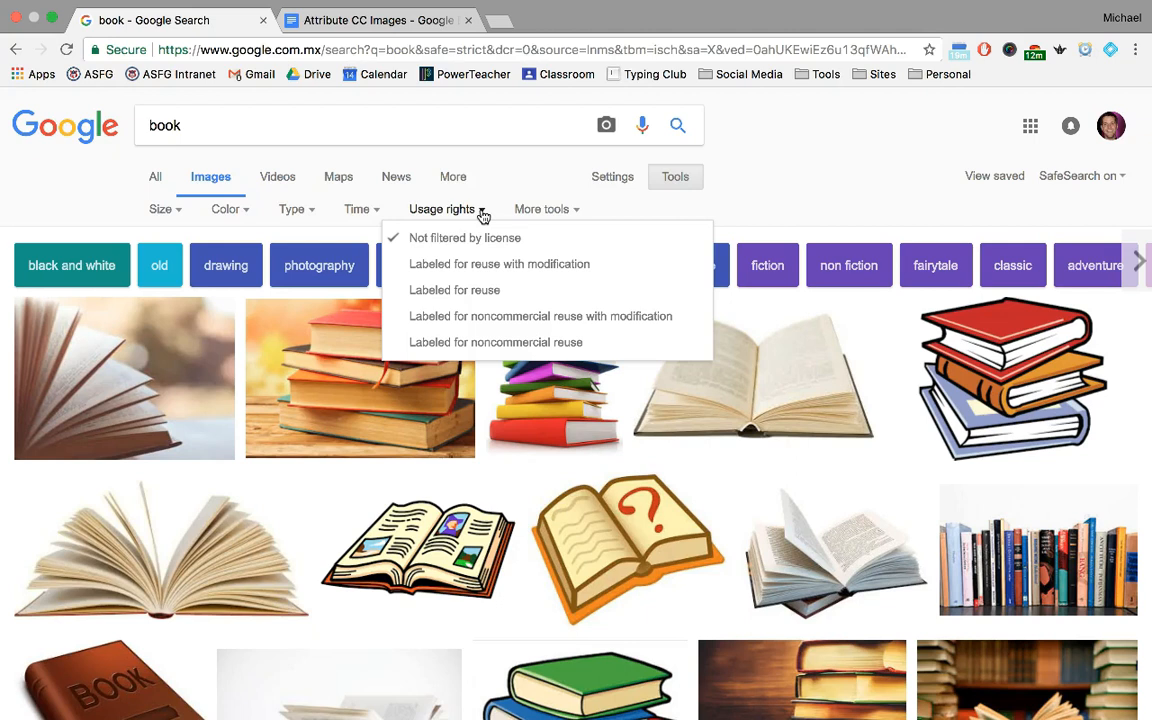
mouse_move(520, 264)
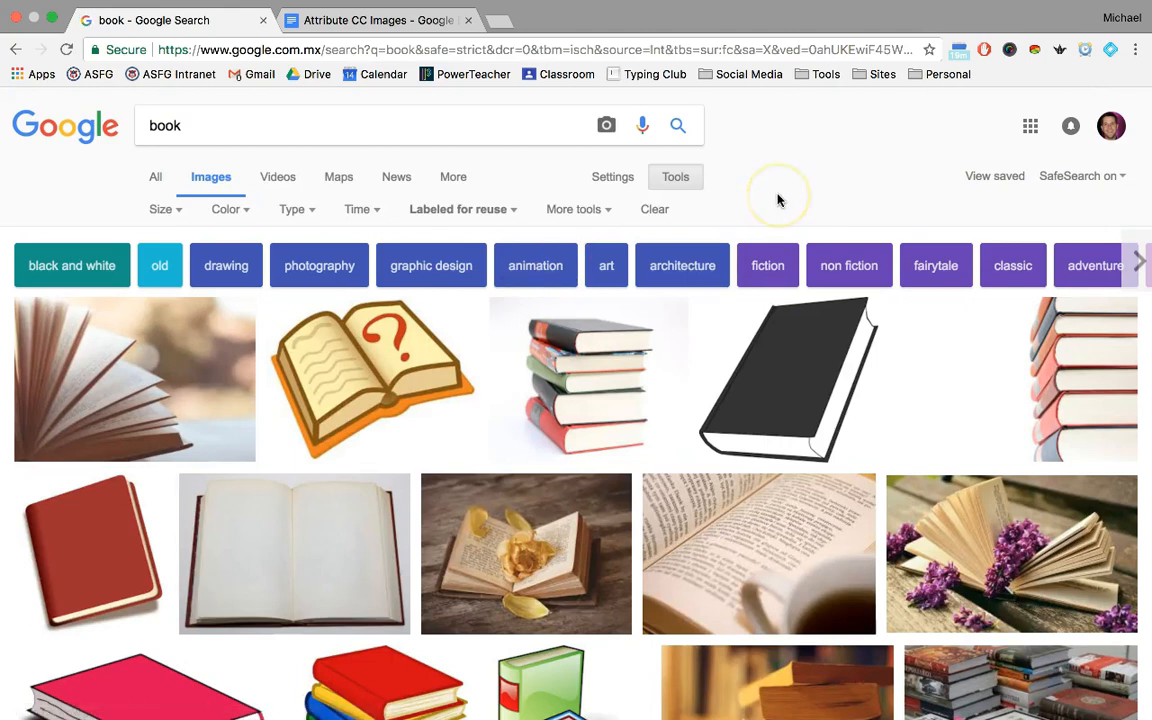
mouse_move(779, 199)
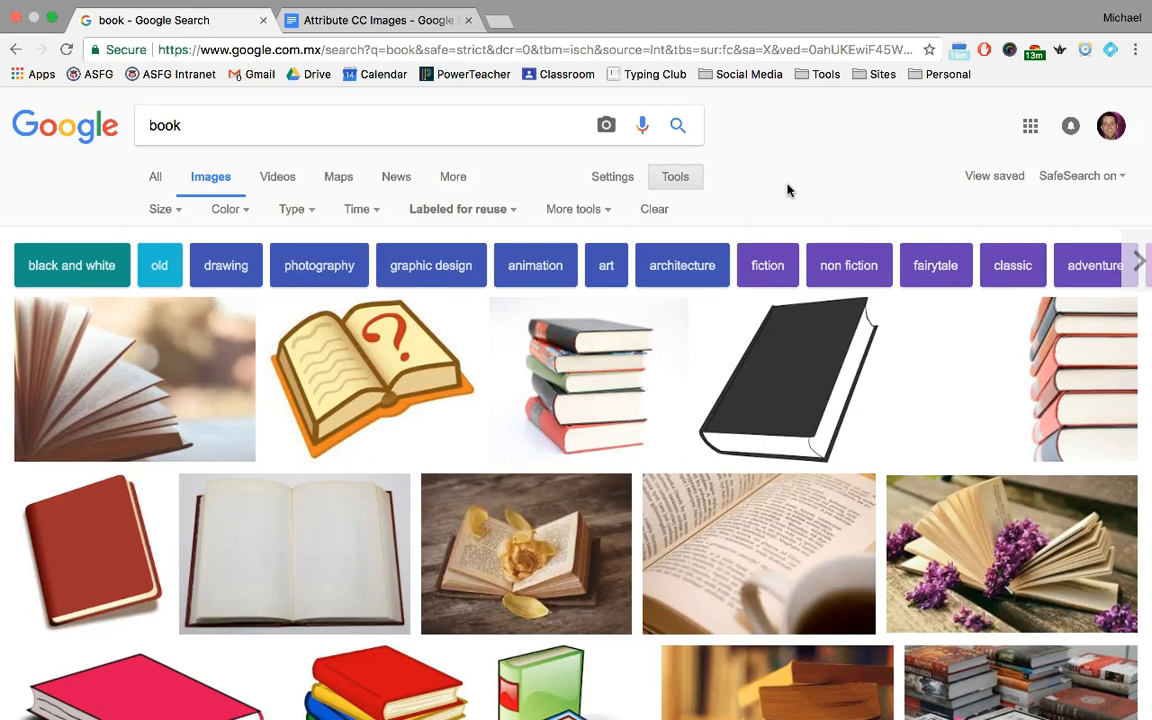
mouse_move(802, 347)
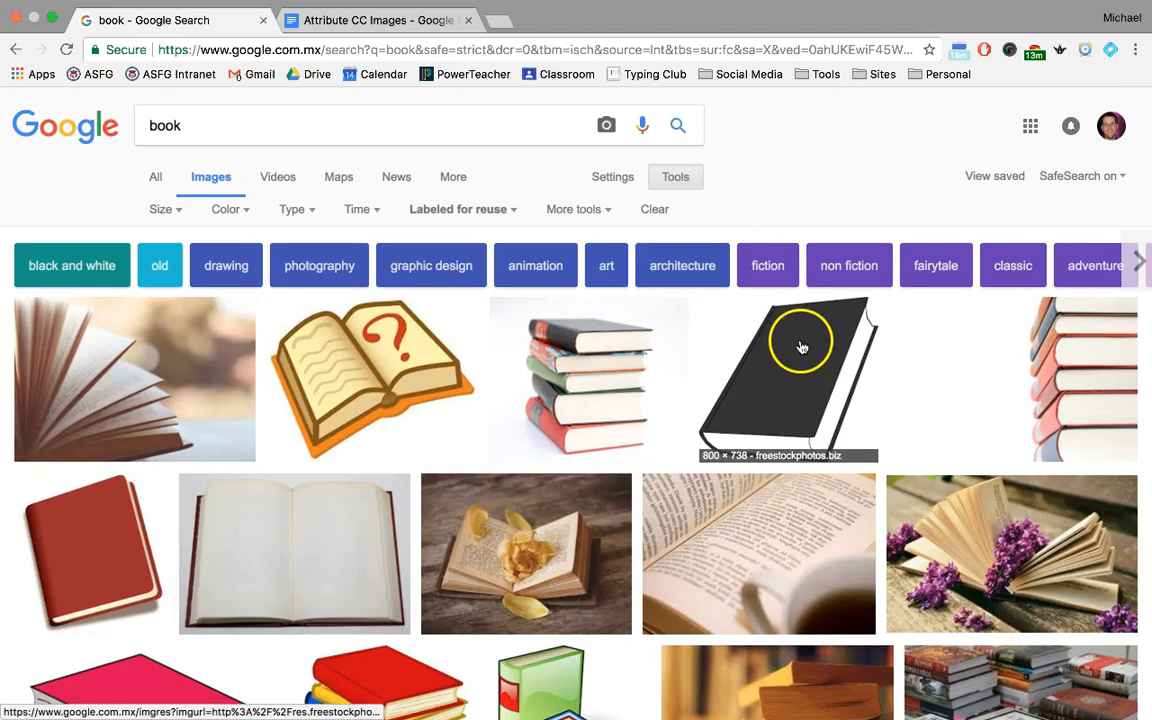
Preview the black book illustration from freestockphotos.biz
click(800, 348)
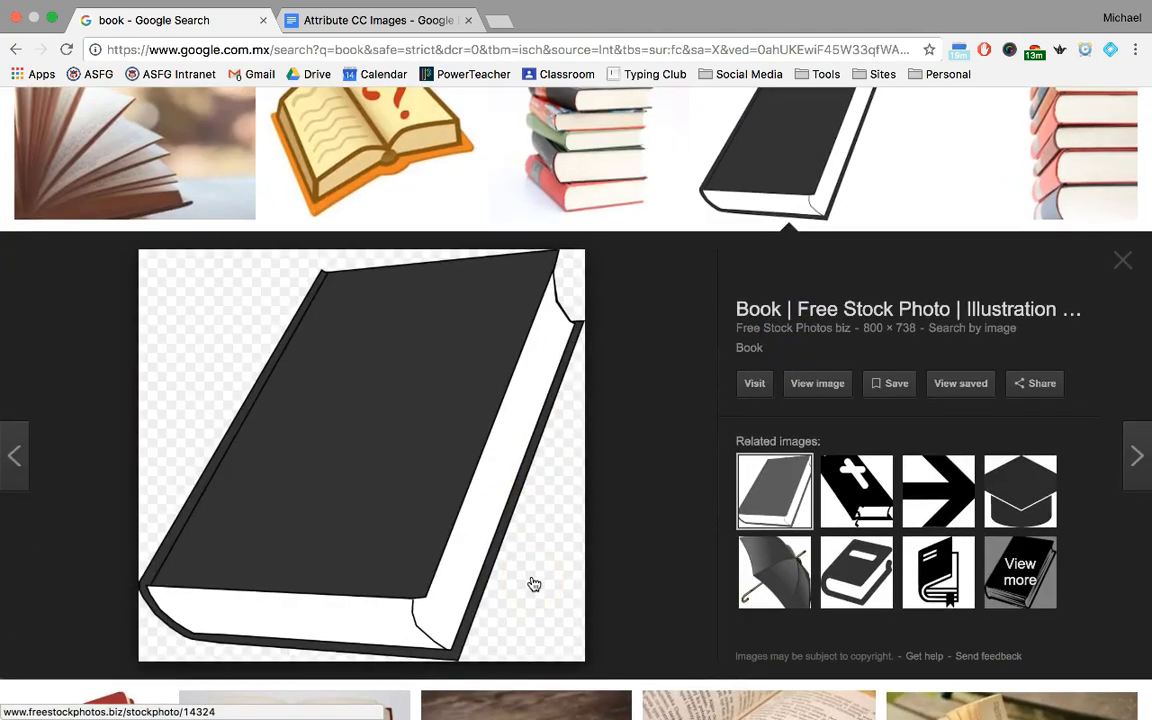
mouse_move(768, 348)
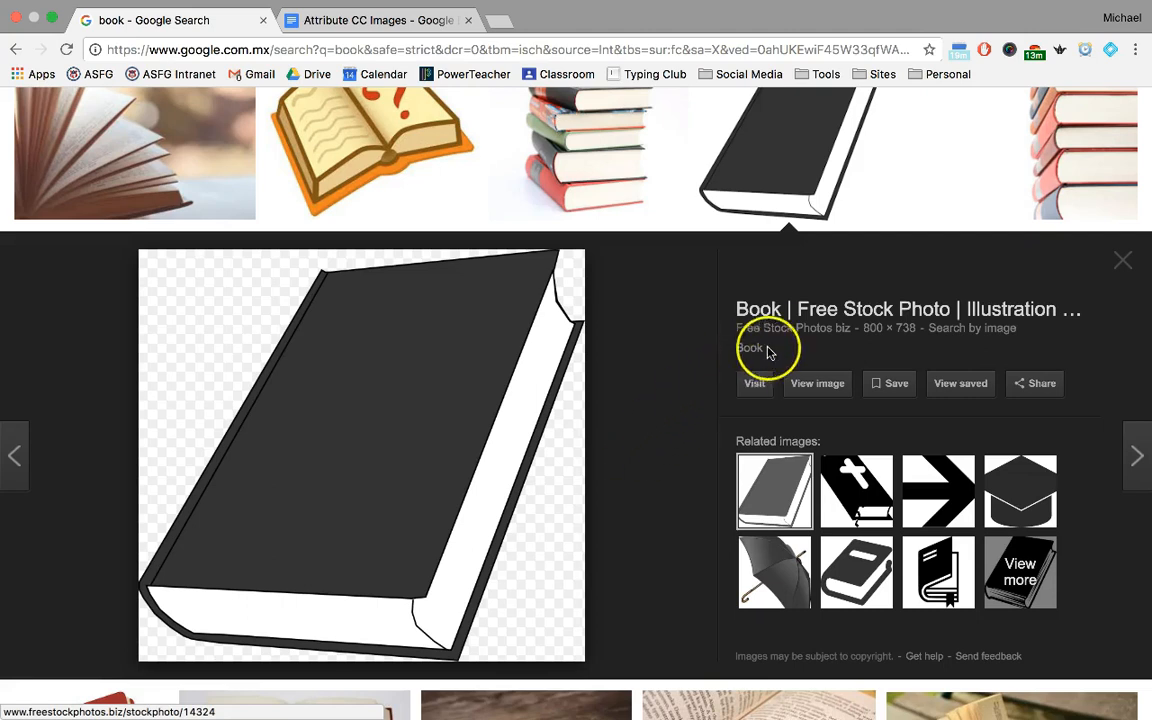
mouse_move(828, 312)
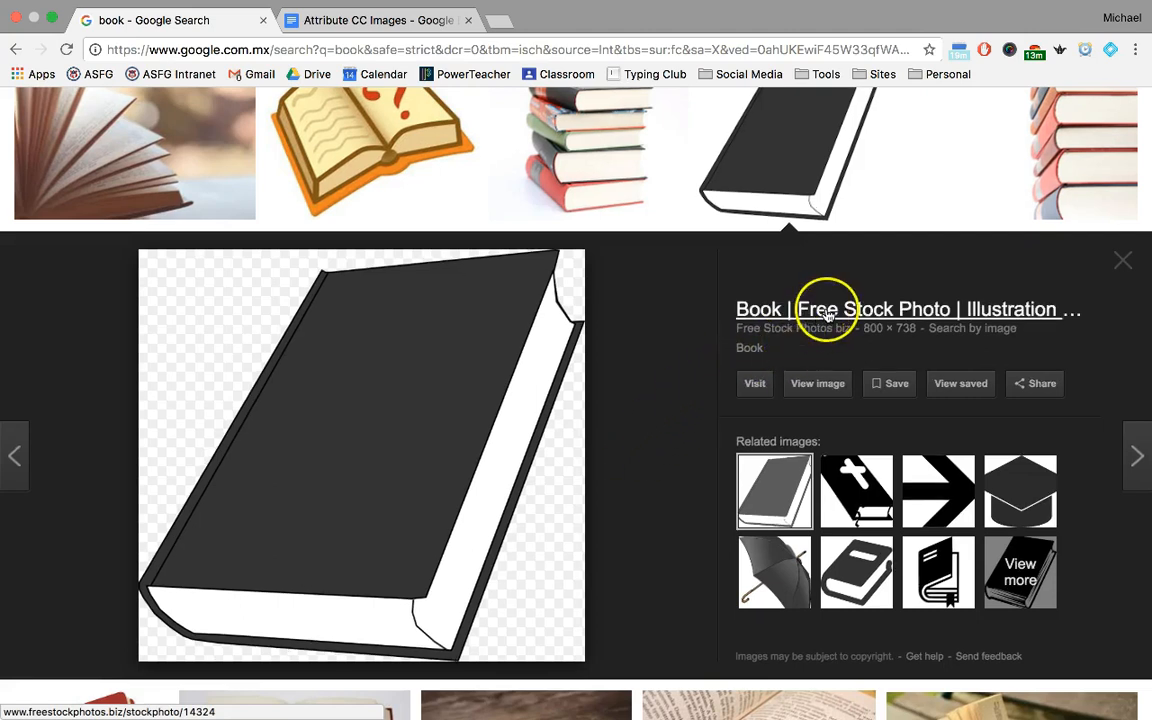
mouse_move(810, 347)
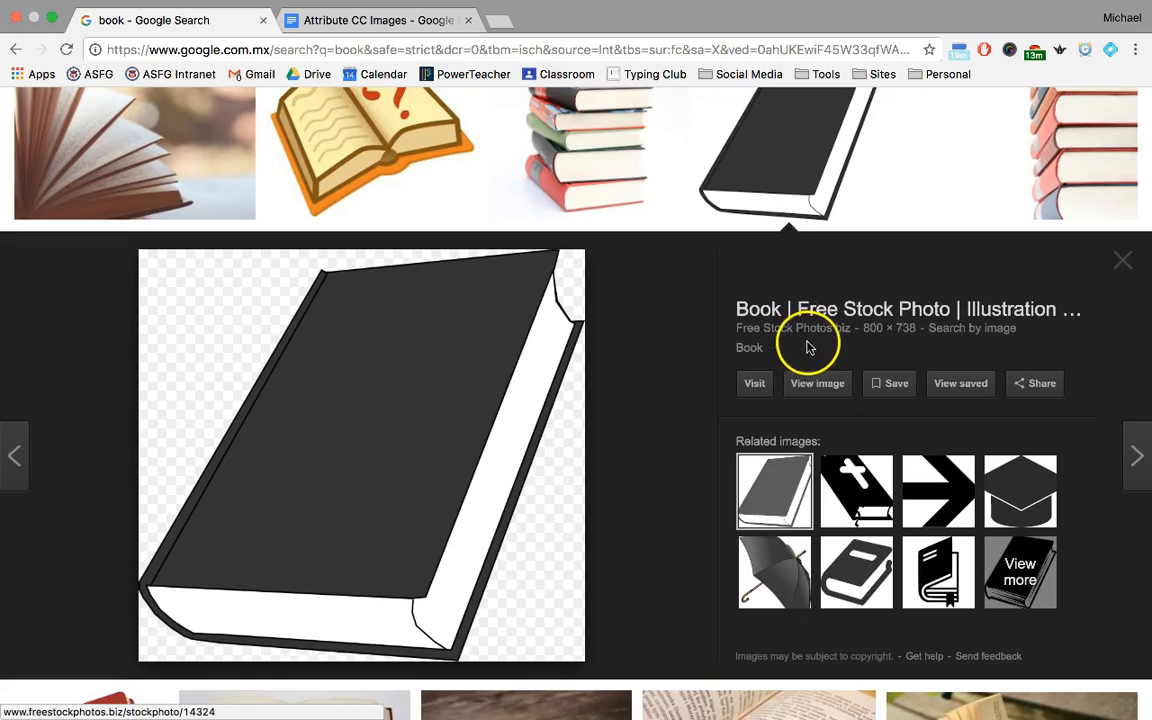
mouse_move(816, 345)
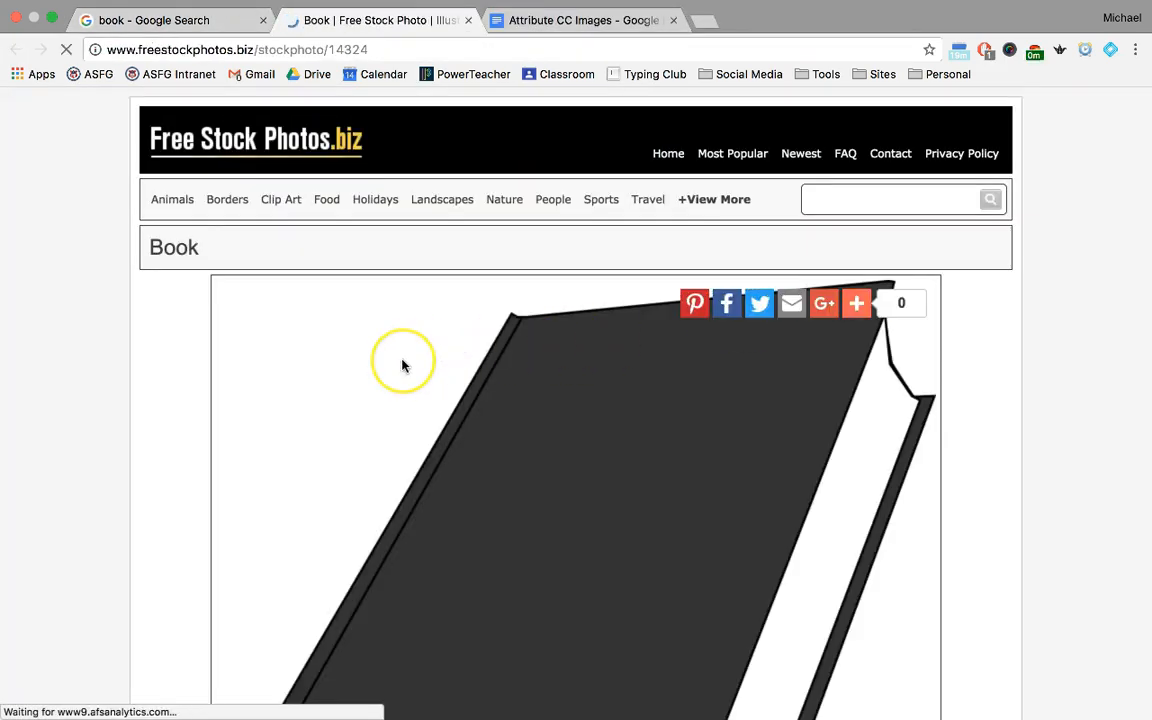
Scroll to the illustration's Title, By and License information box
scroll(down, 3)
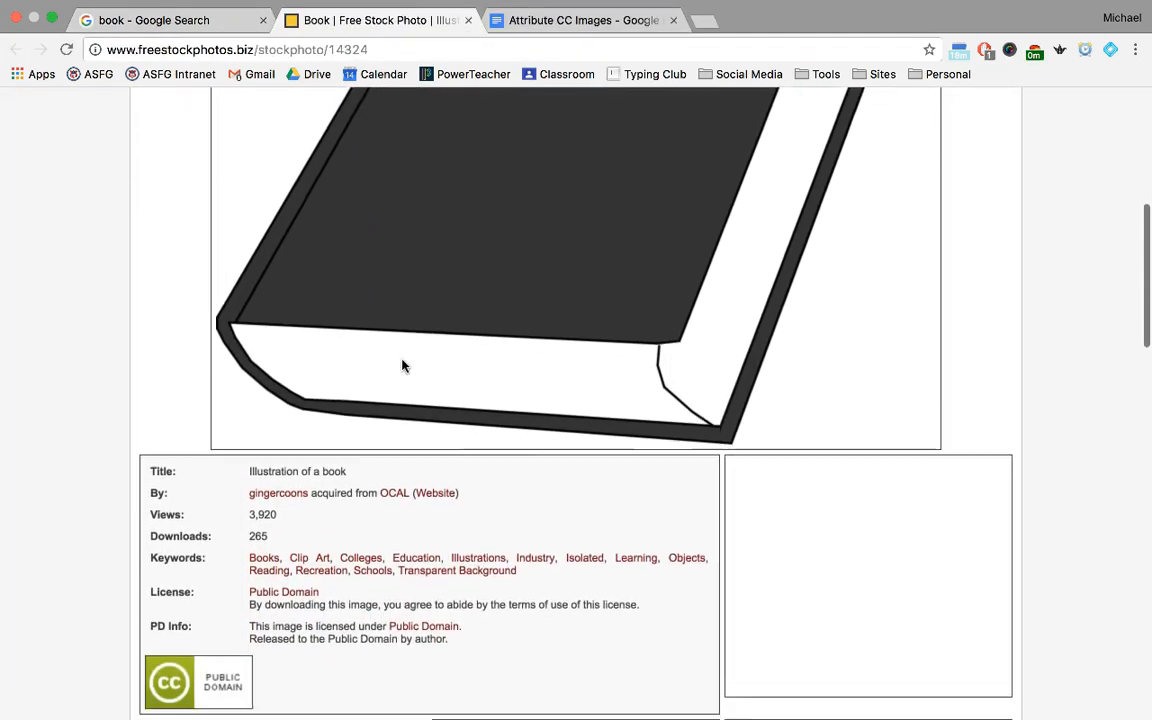
scroll(down, 3)
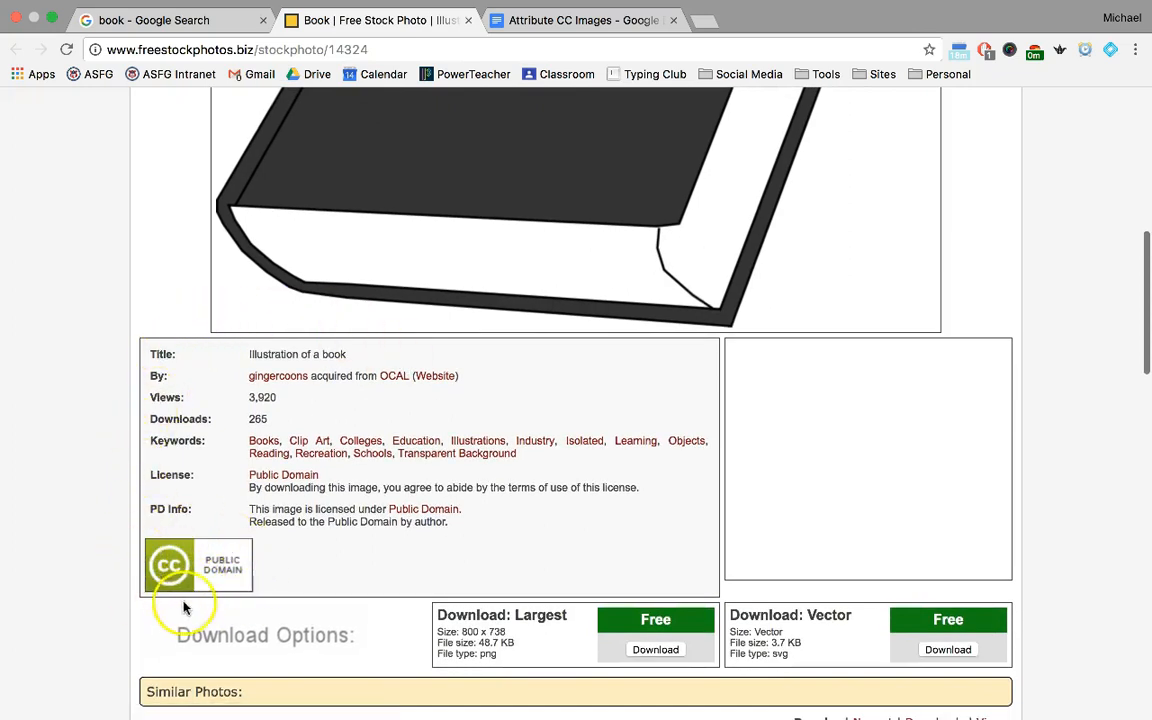
mouse_move(299, 573)
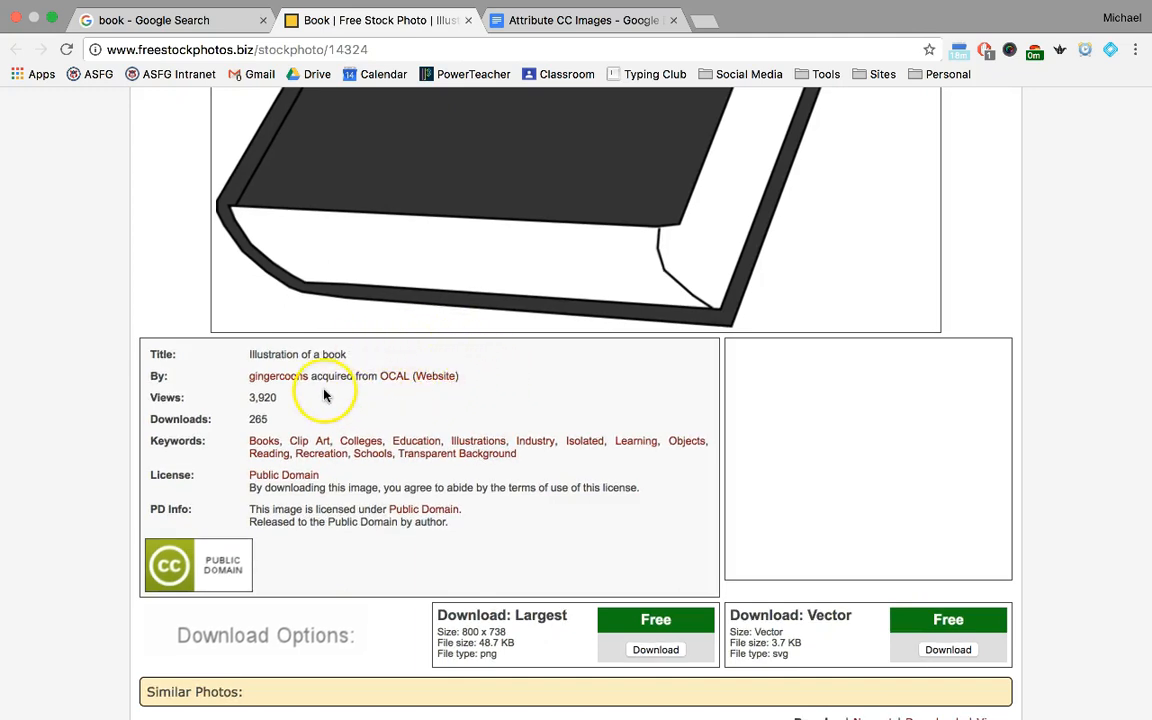
mouse_move(350, 480)
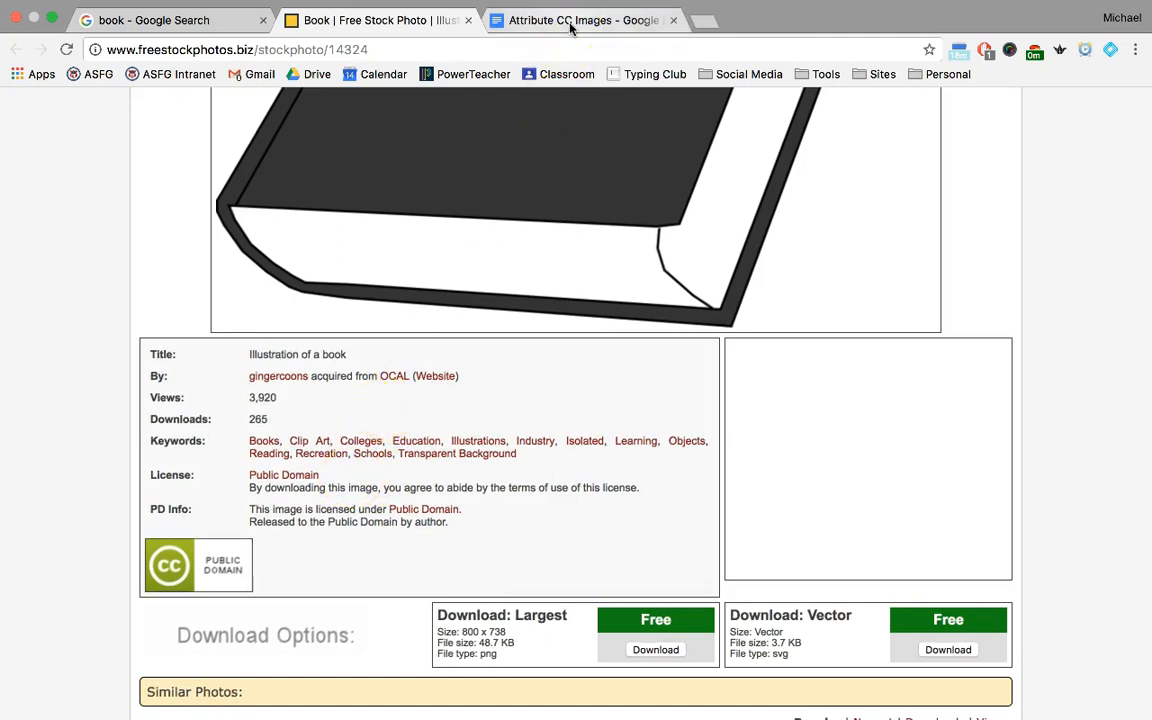
Type “Illustration of a book” by in the Attribute CC Images document
click(585, 20)
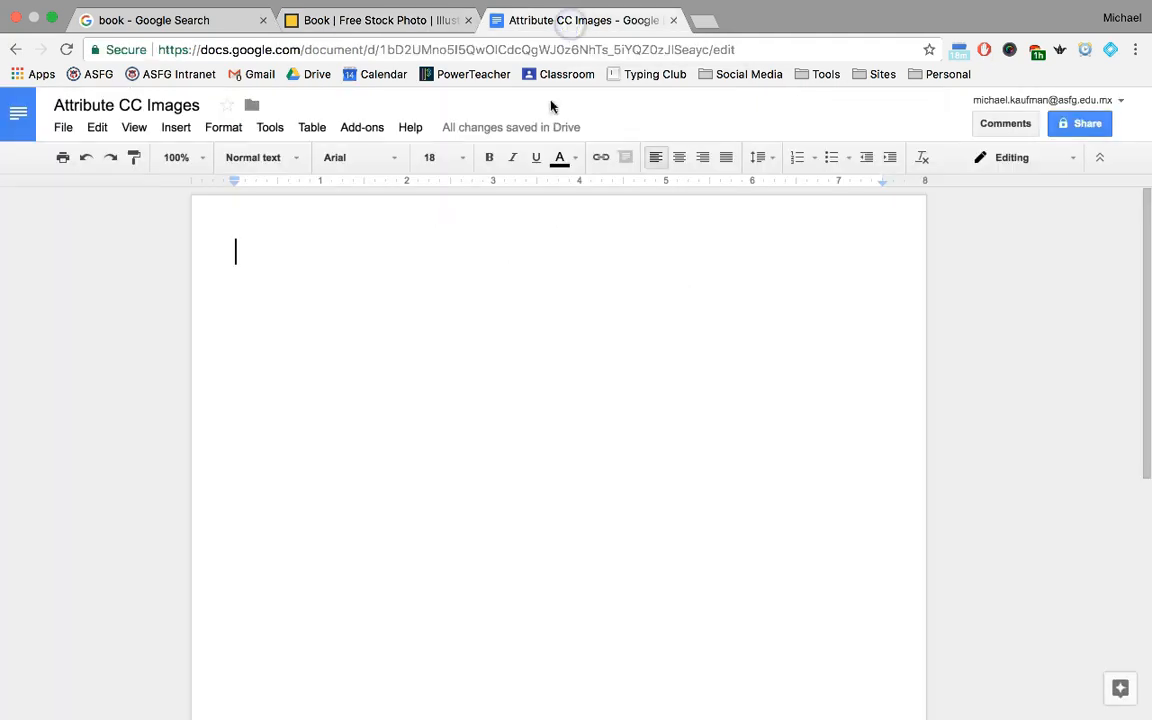
text(")
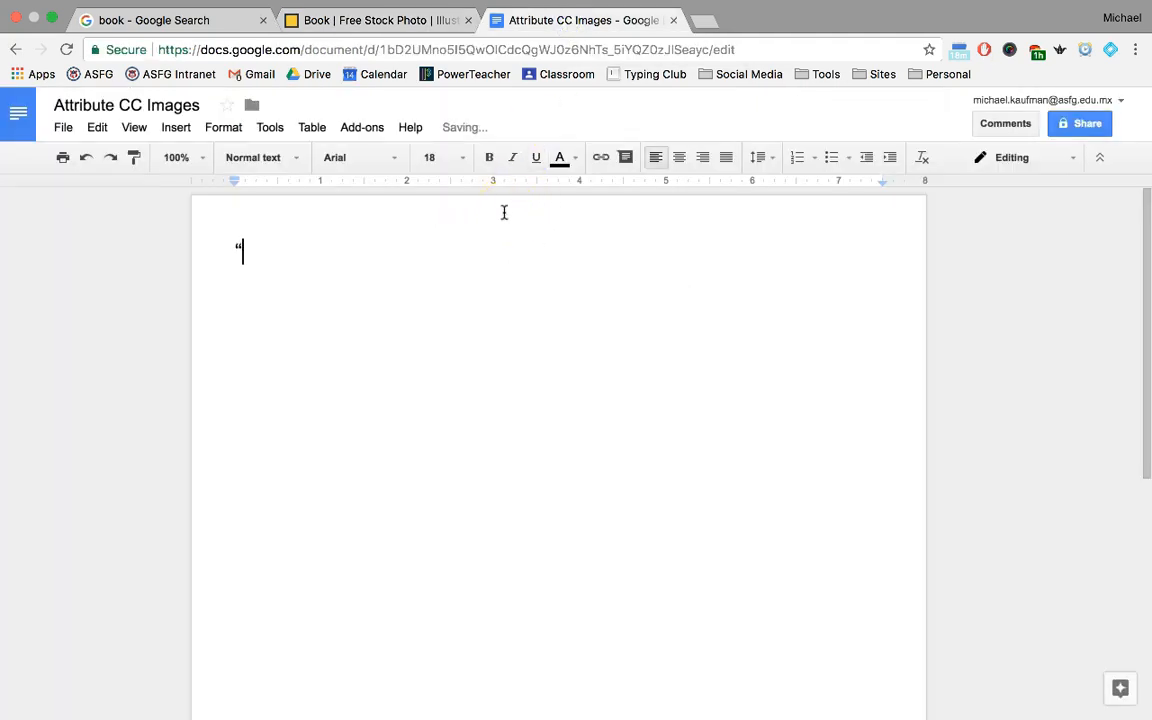
text(Illus)
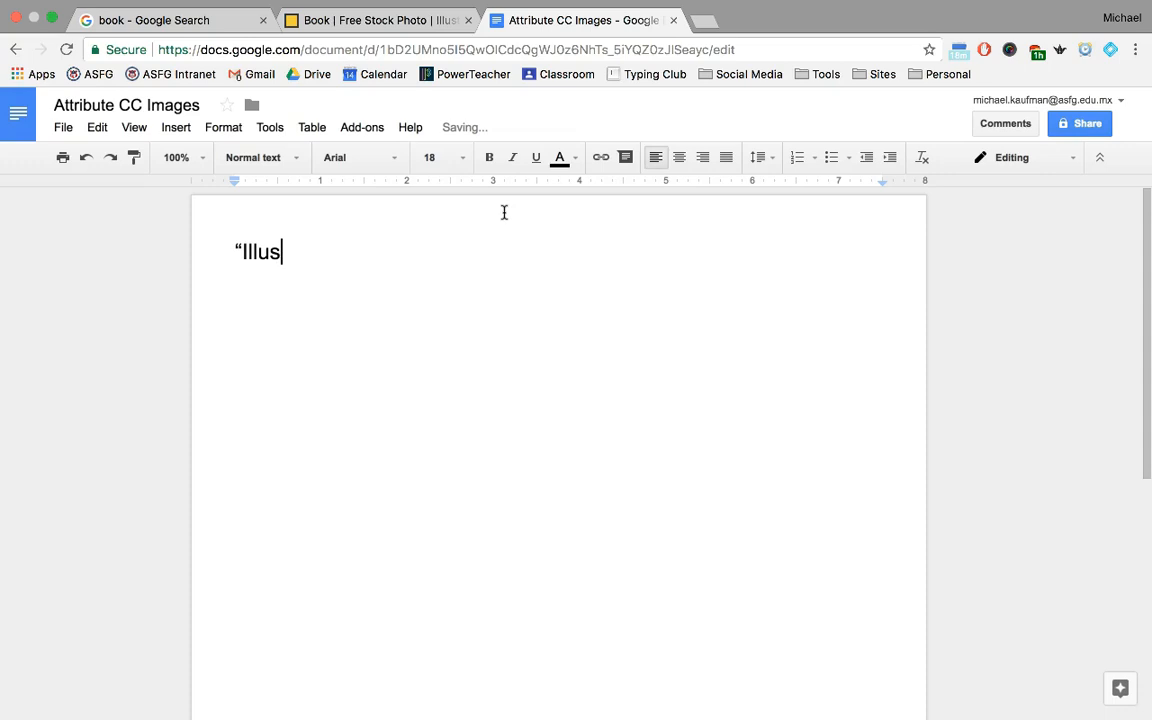
text(tration of)
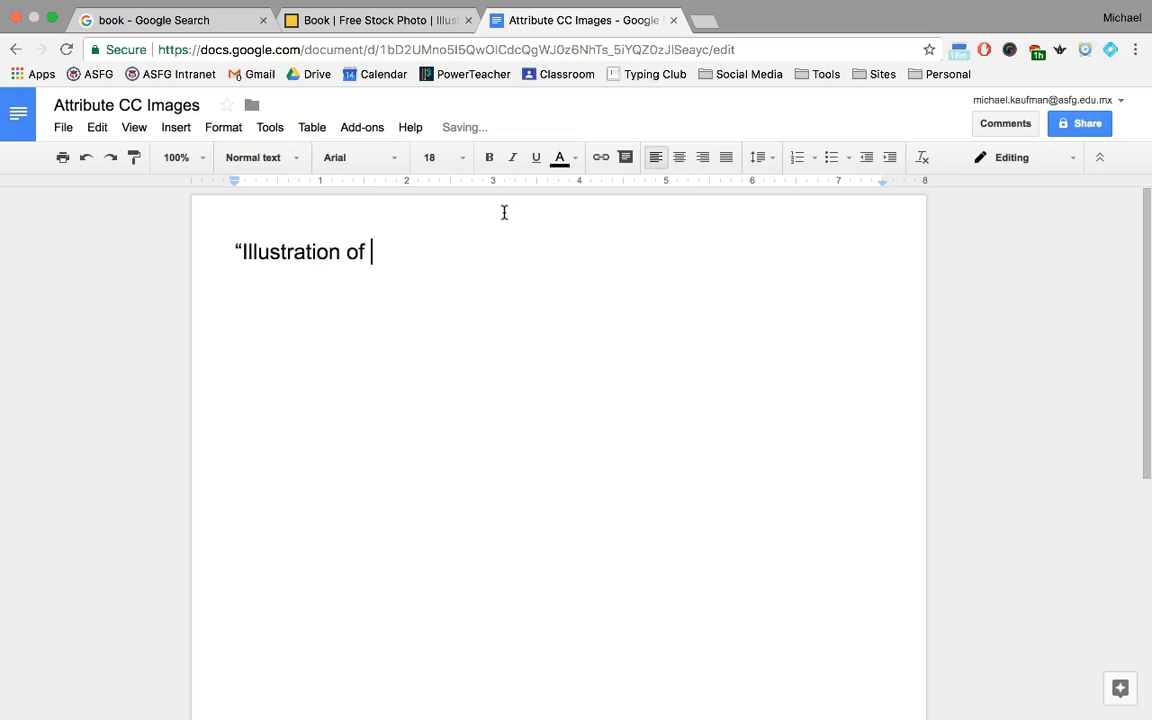
click(378, 21)
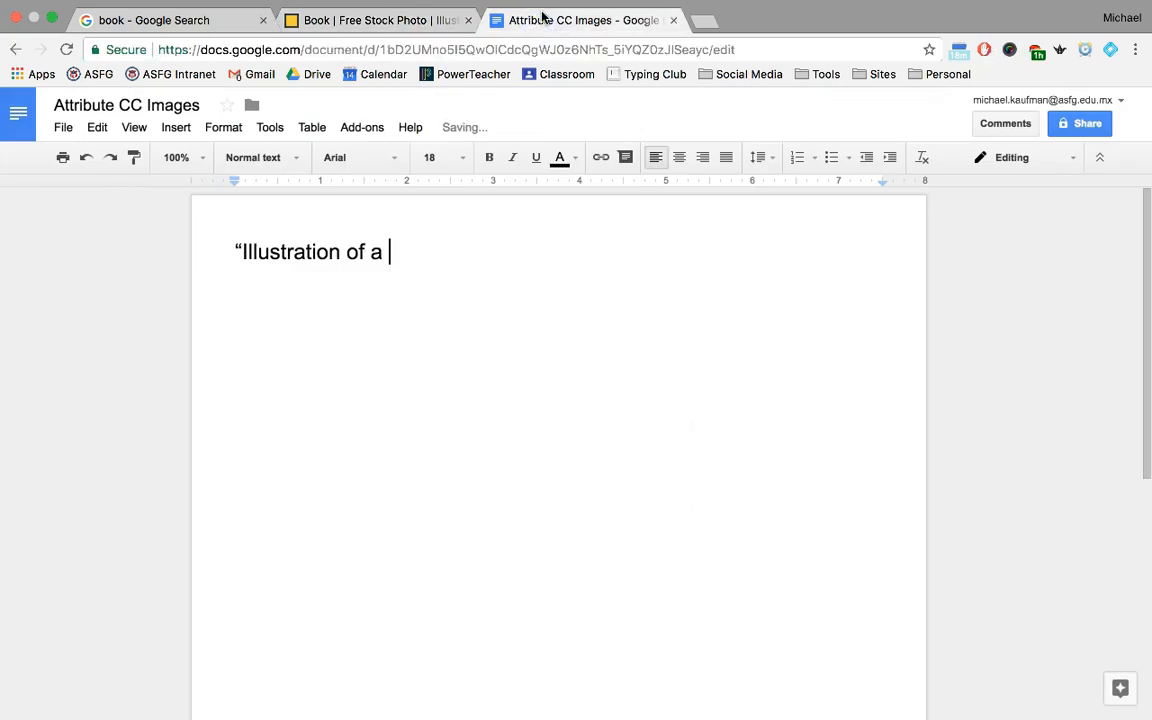
text(book.")
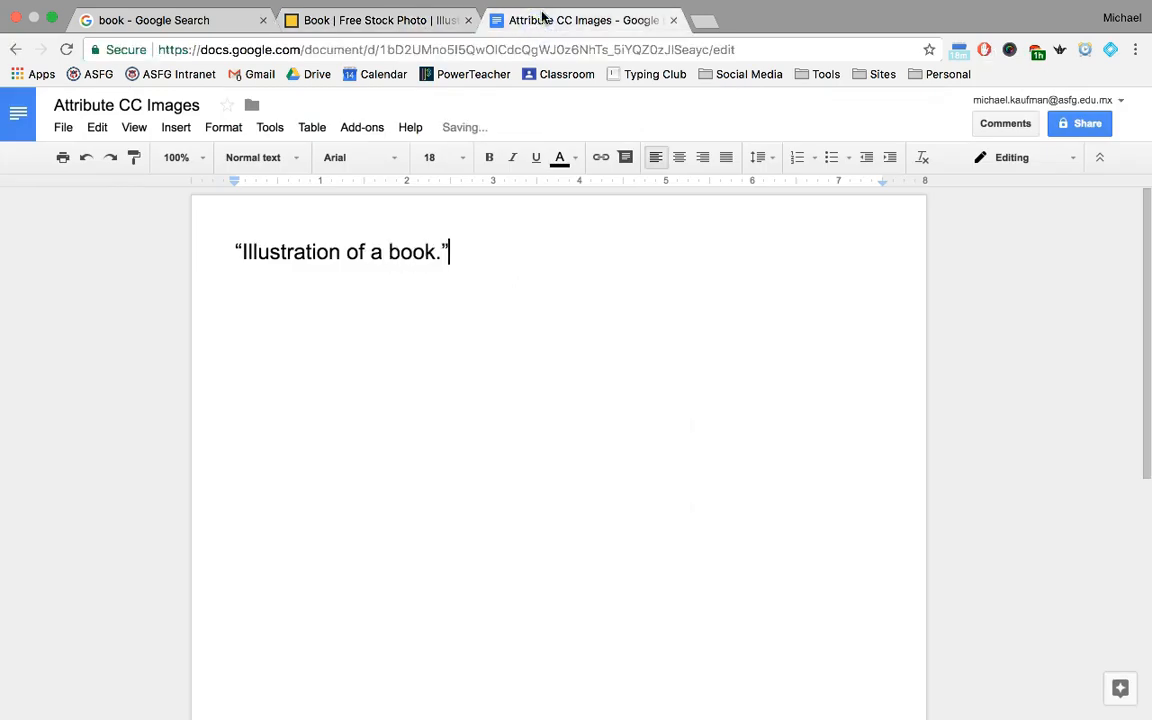
text(by)
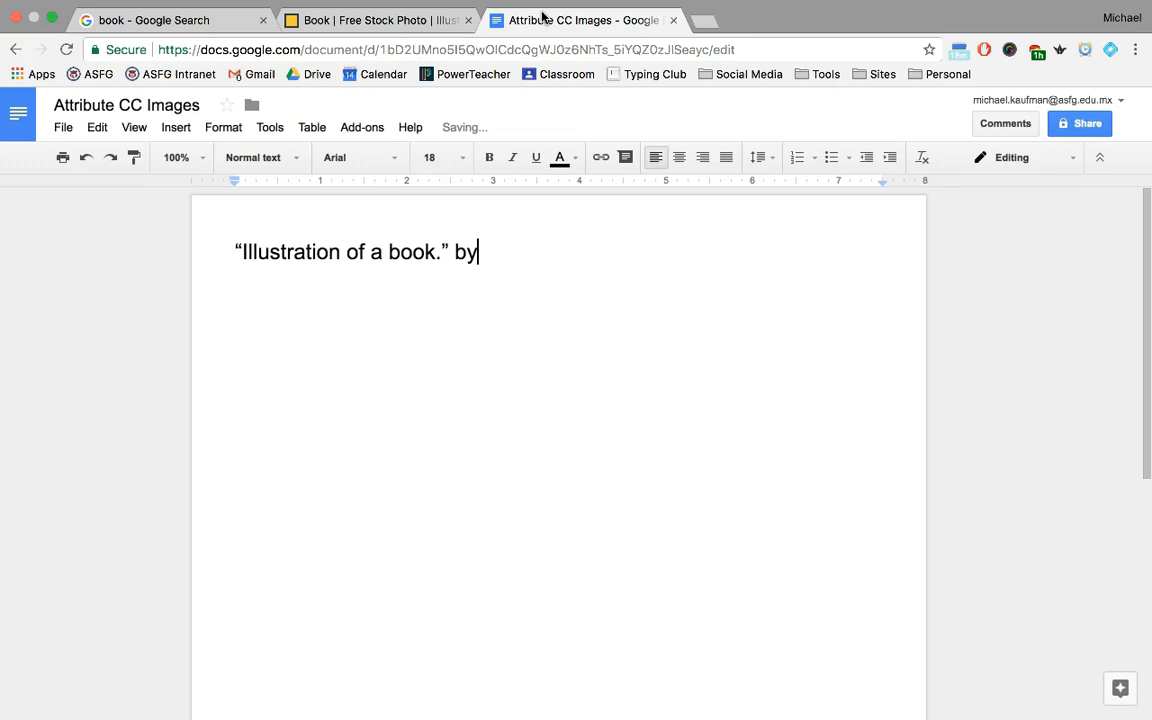
key(Backspace)
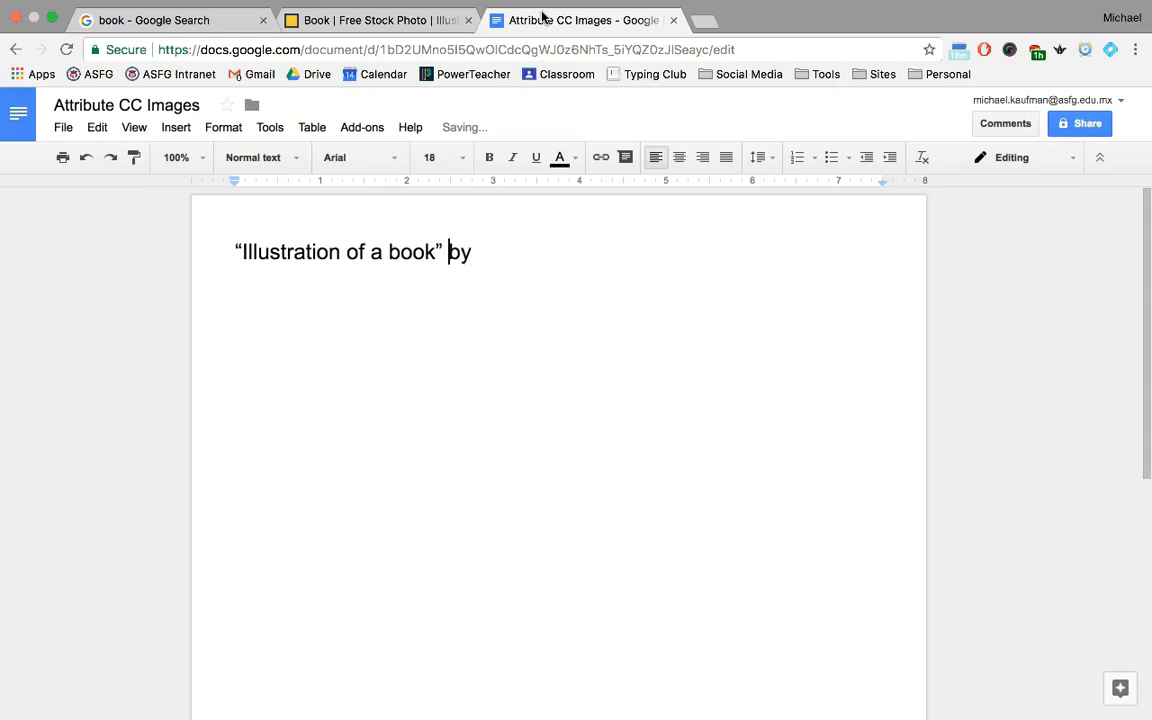
Copy the author's profile link address from the stock photo page
click(375, 40)
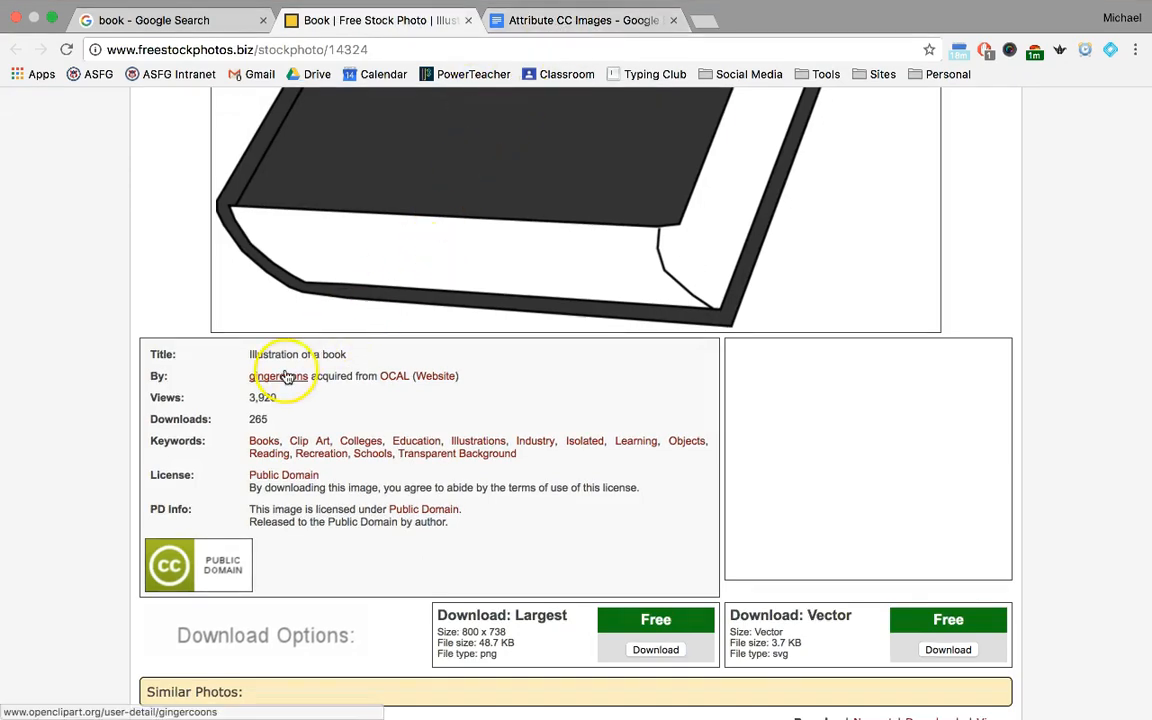
right_click(278, 376)
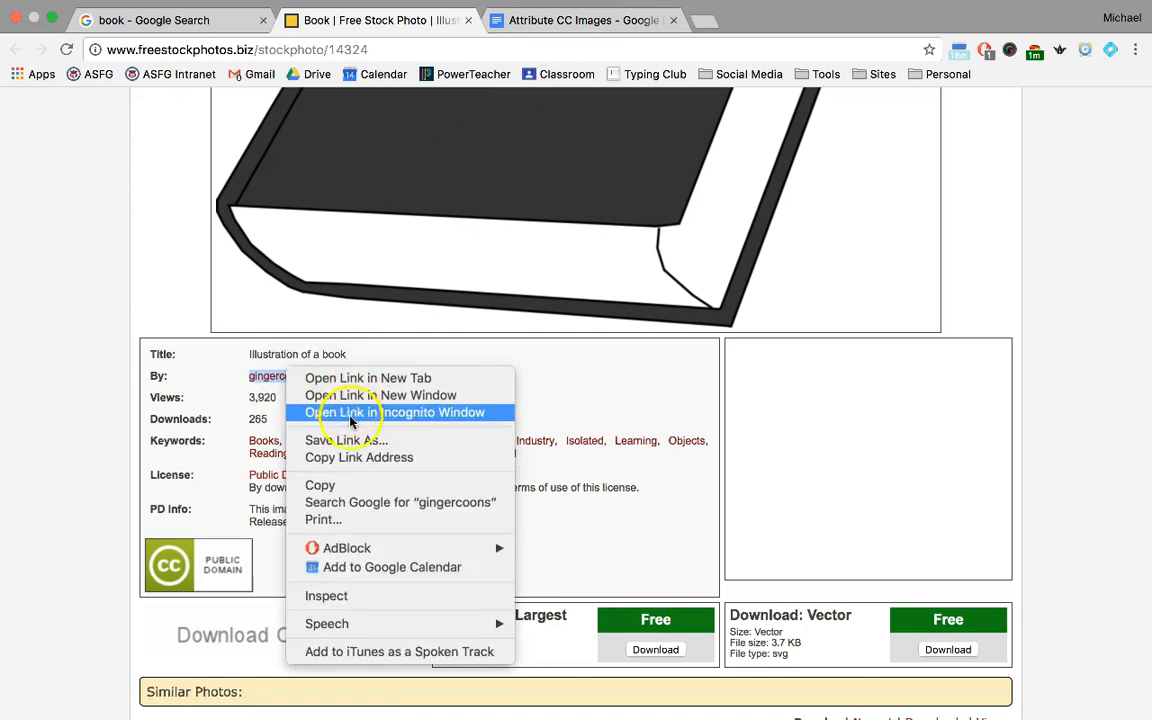
click(437, 203)
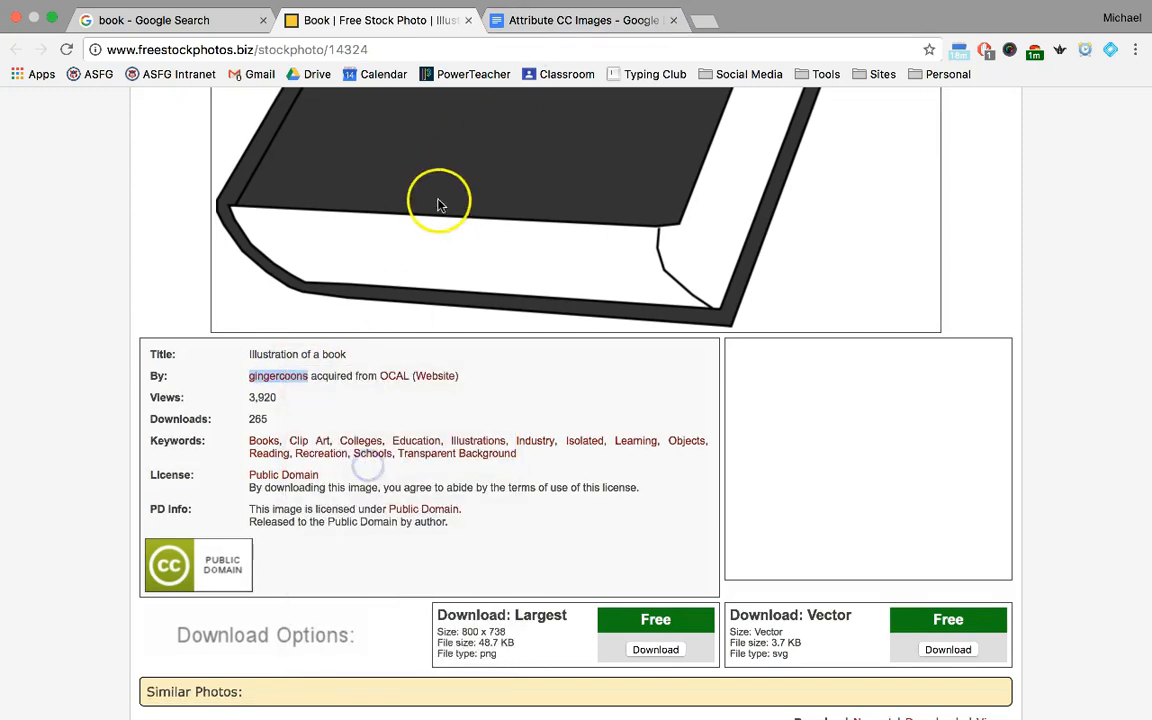
click(593, 20)
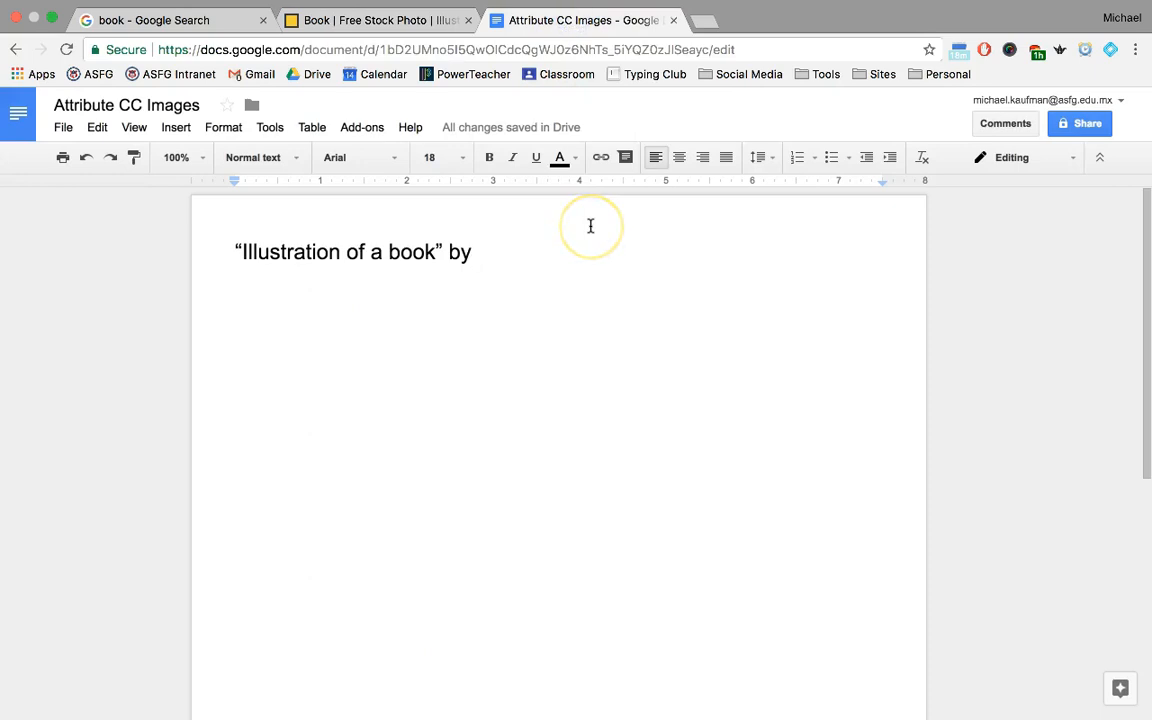
Type gingercoons and link it to the copied author profile URL
text(gingercoons)
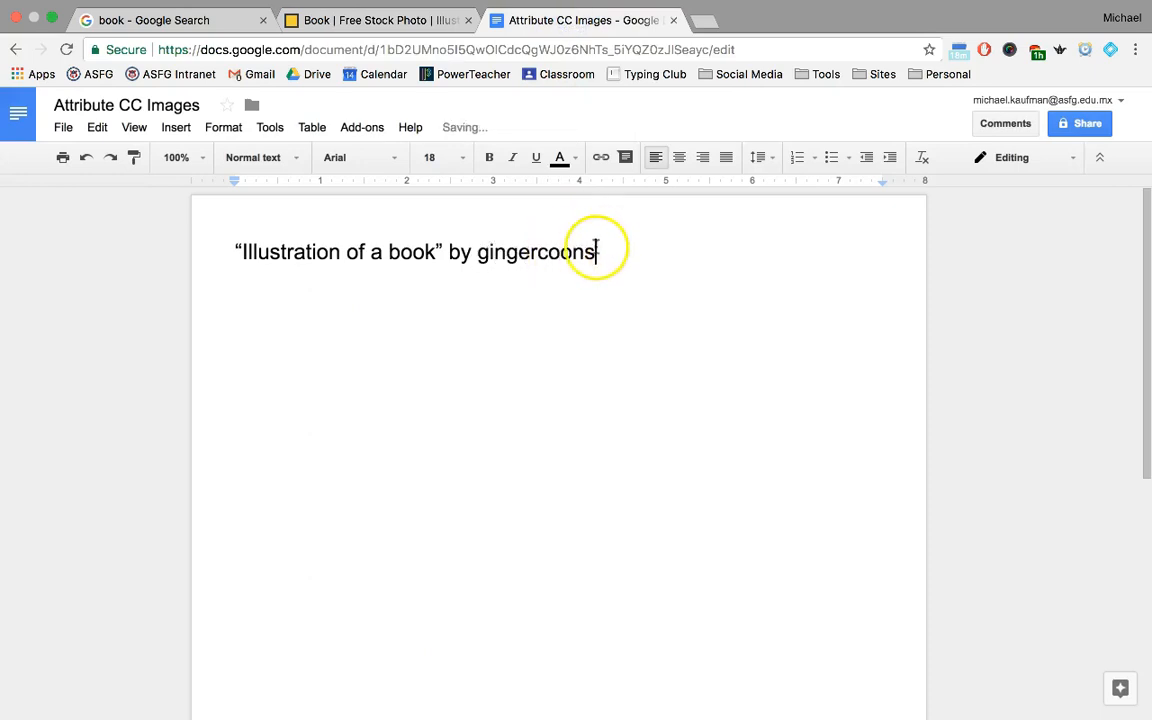
double_click(530, 252)
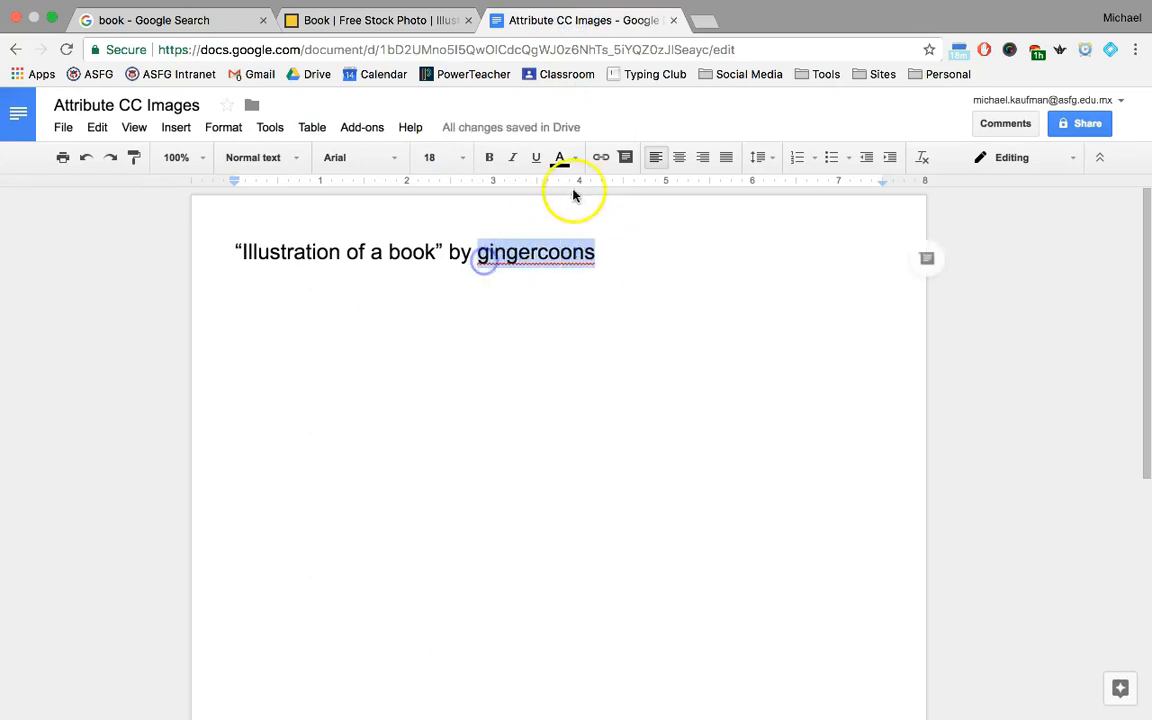
click(601, 157)
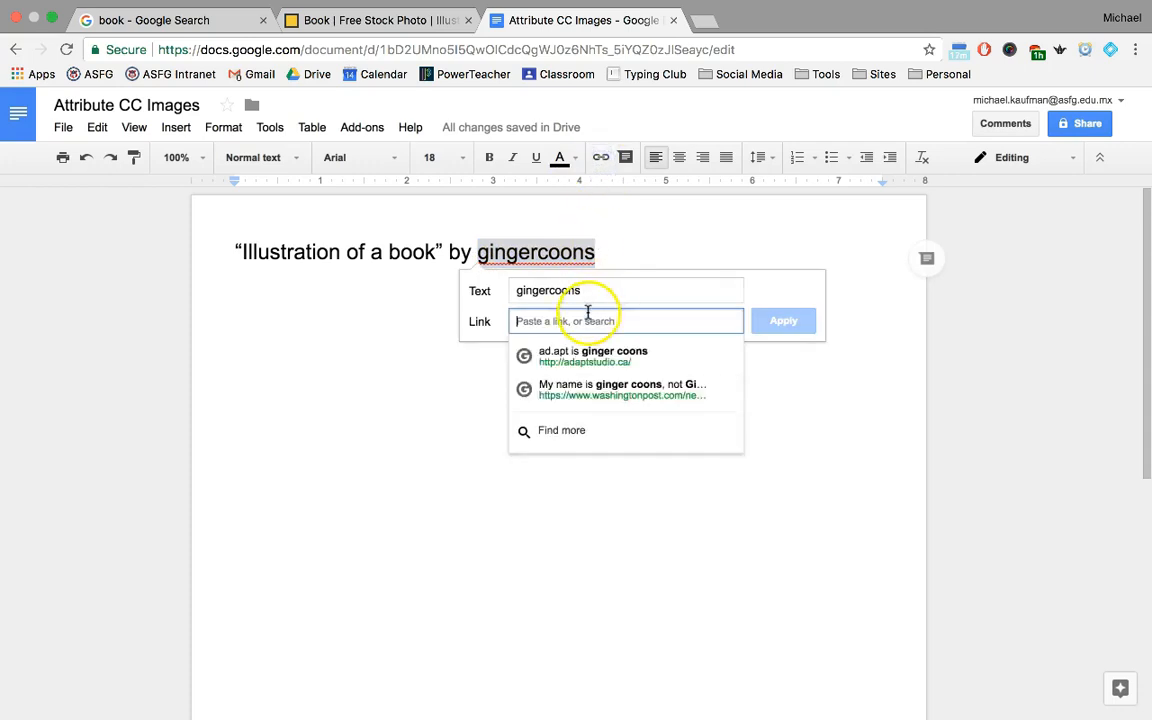
click(783, 320)
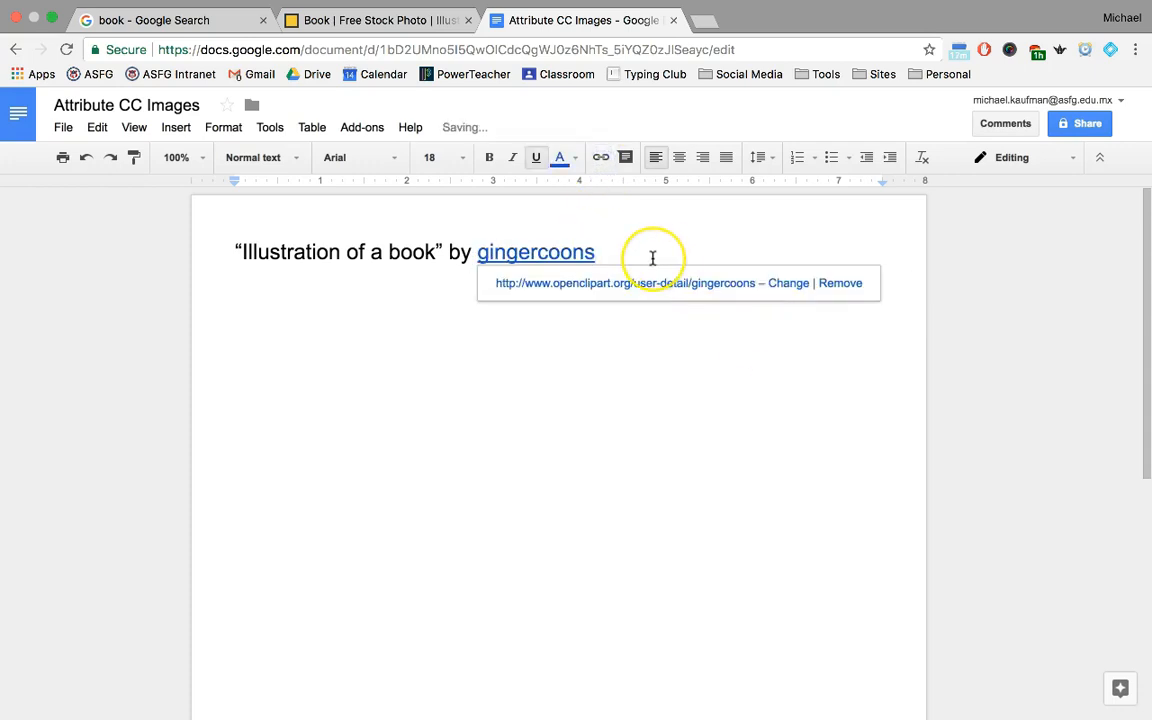
Add ' / CCPublicDomain' after the author name
text(/)
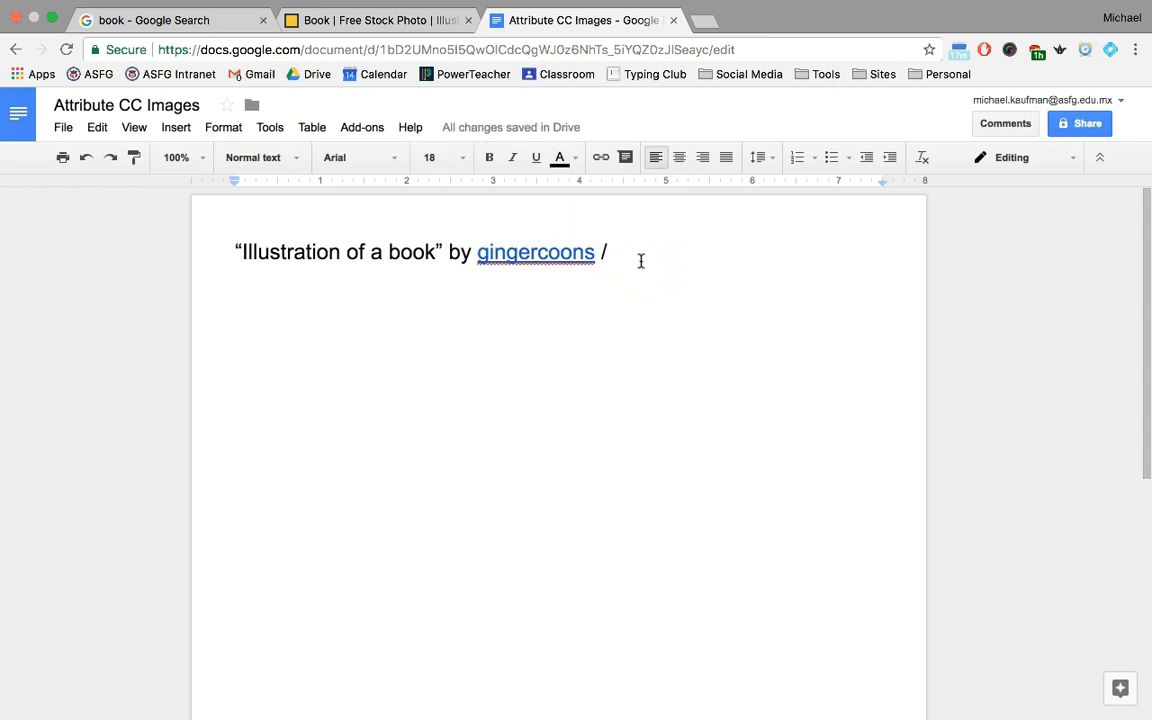
text(CCPublicDom)
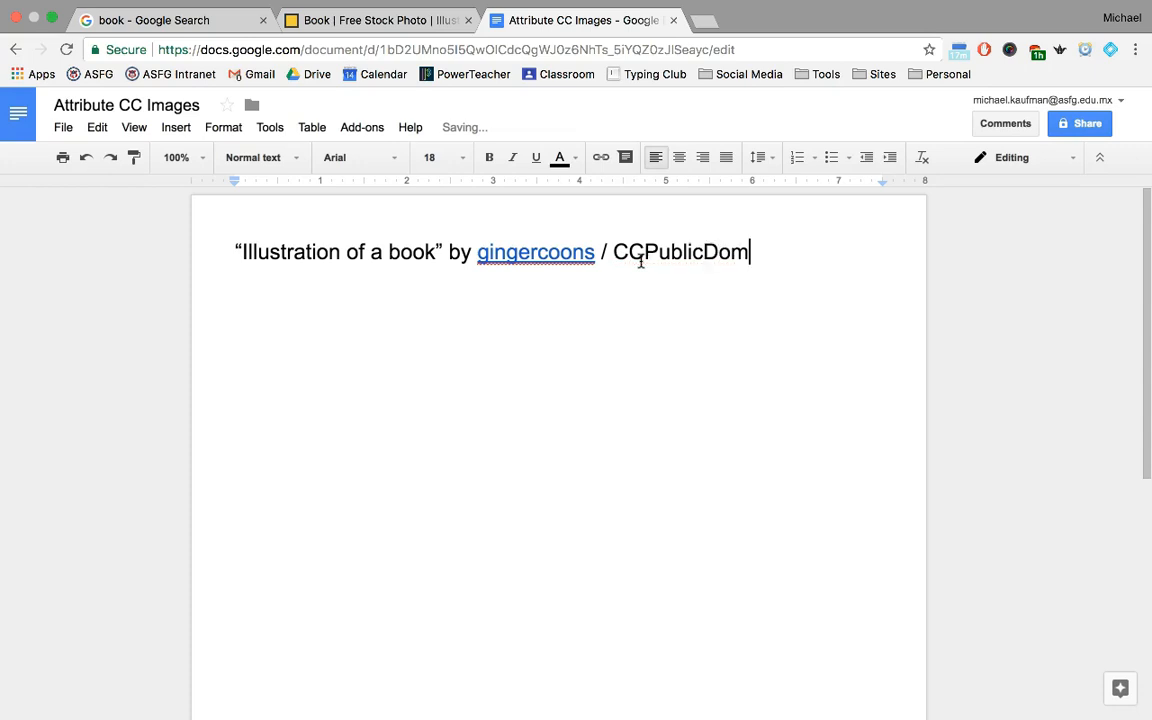
text(ain)
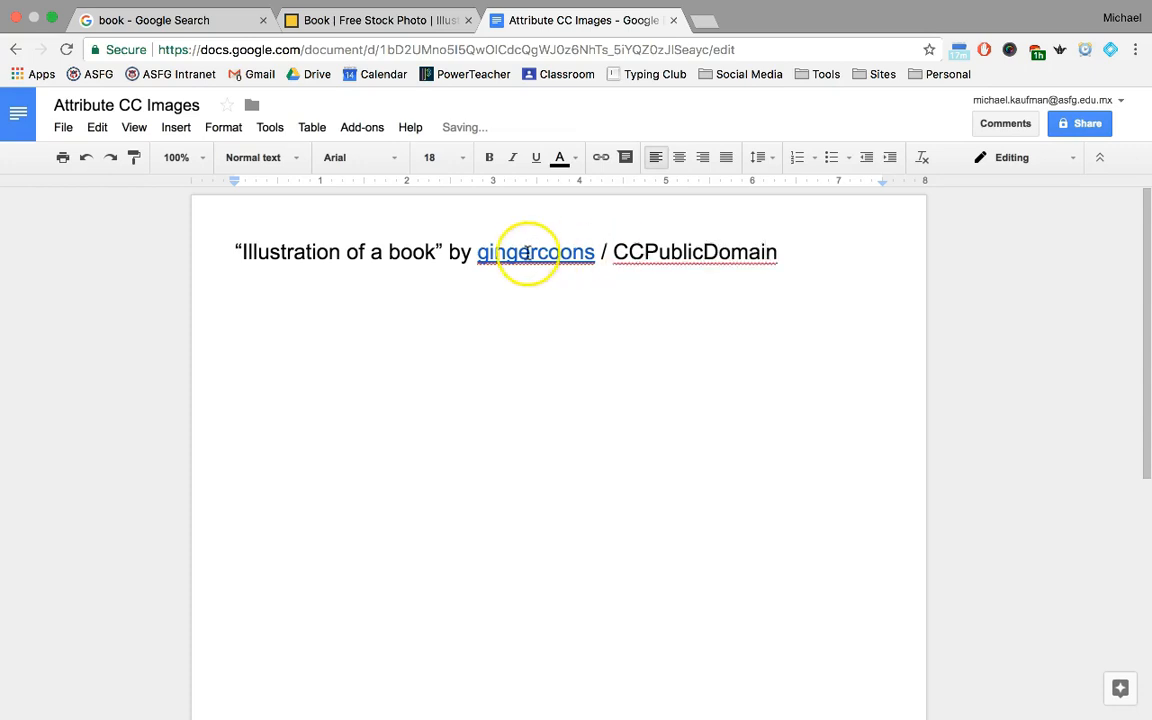
Link the title 'Illustration of a book' to the freestockphotos.biz image page
drag(268, 251, 438, 251)
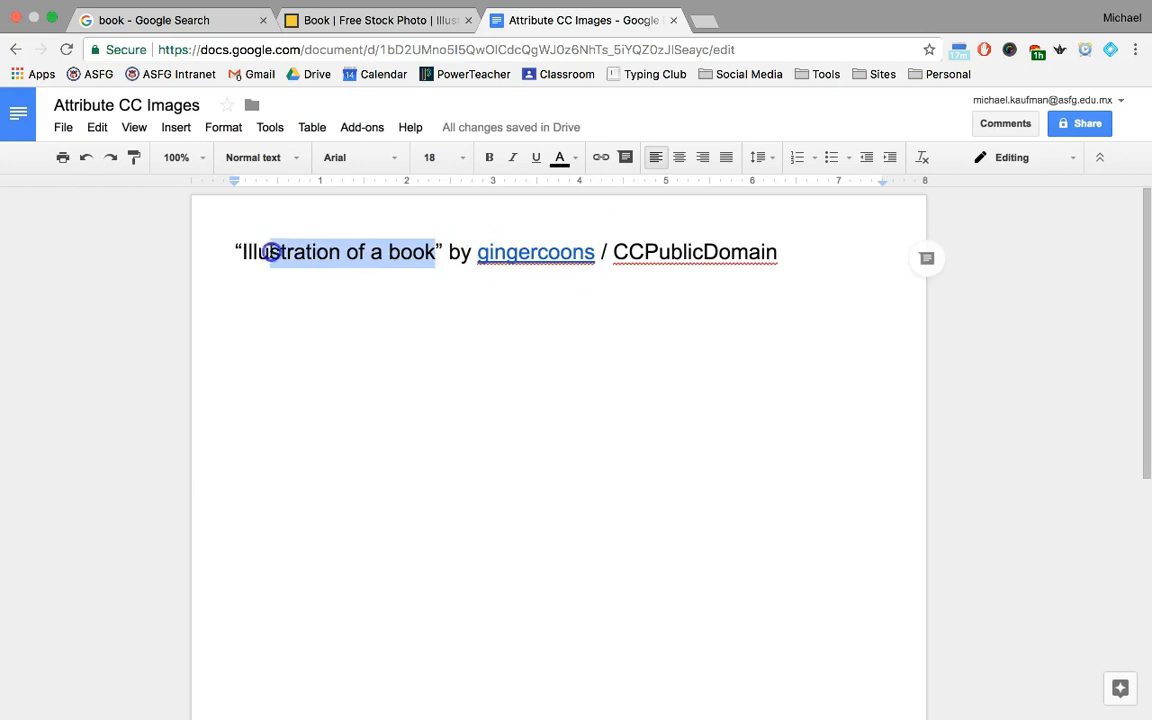
click(380, 21)
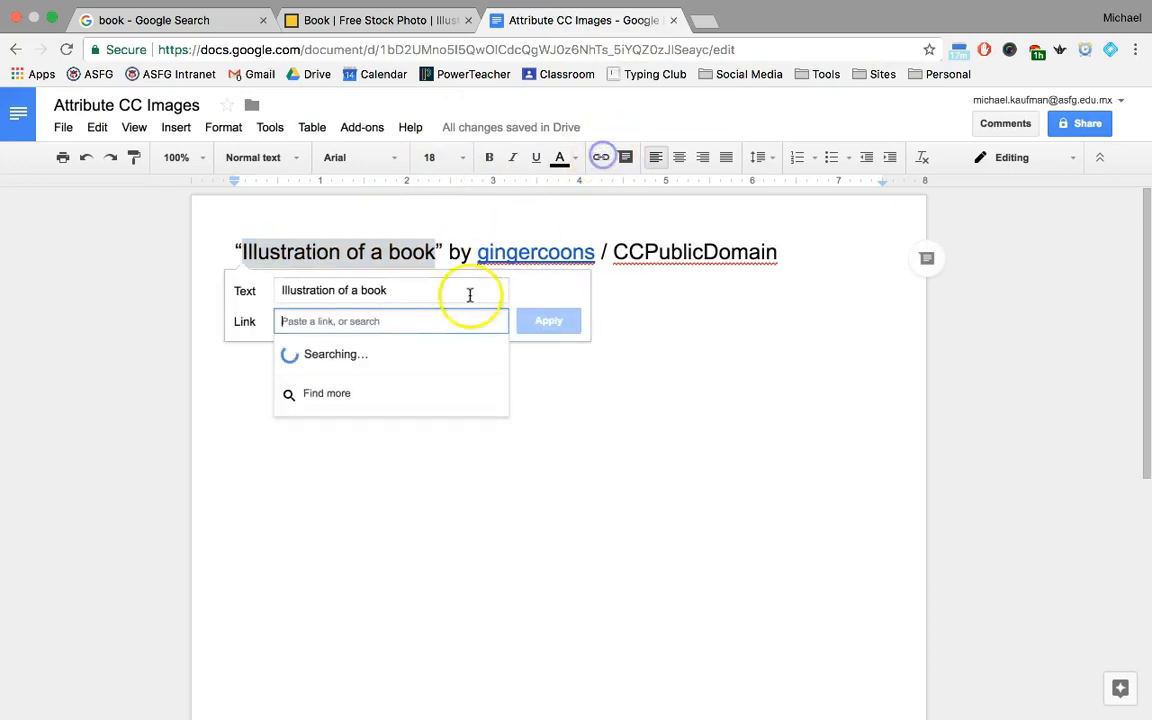
click(548, 320)
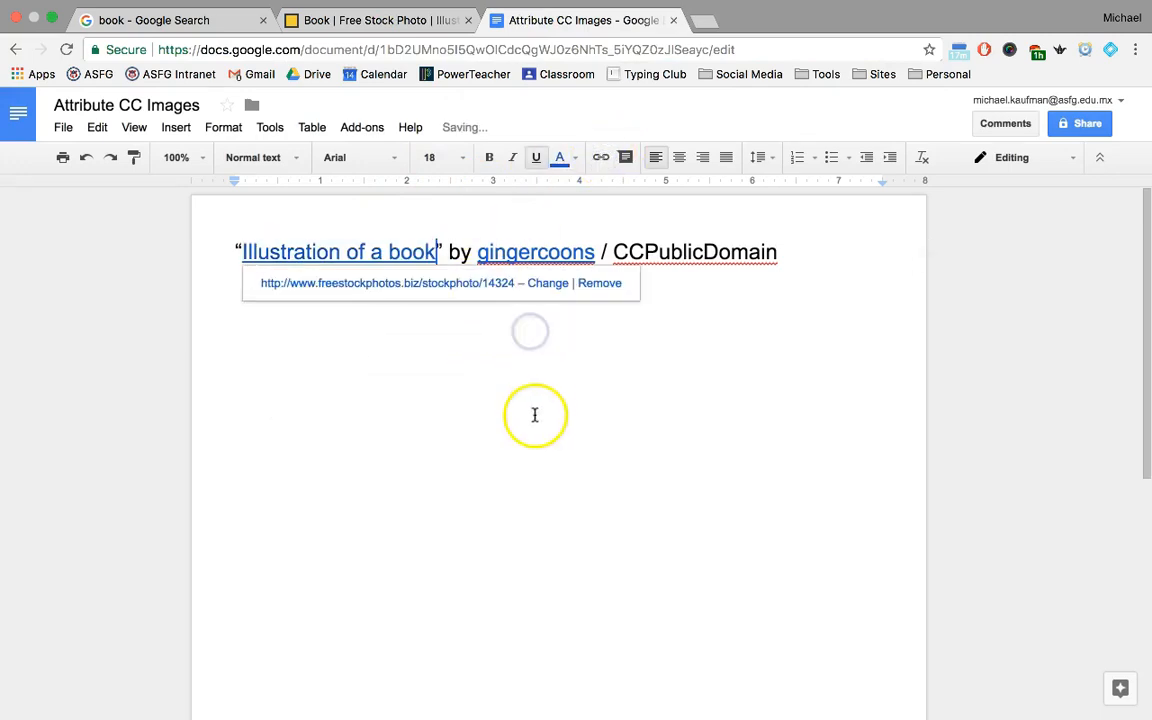
click(535, 251)
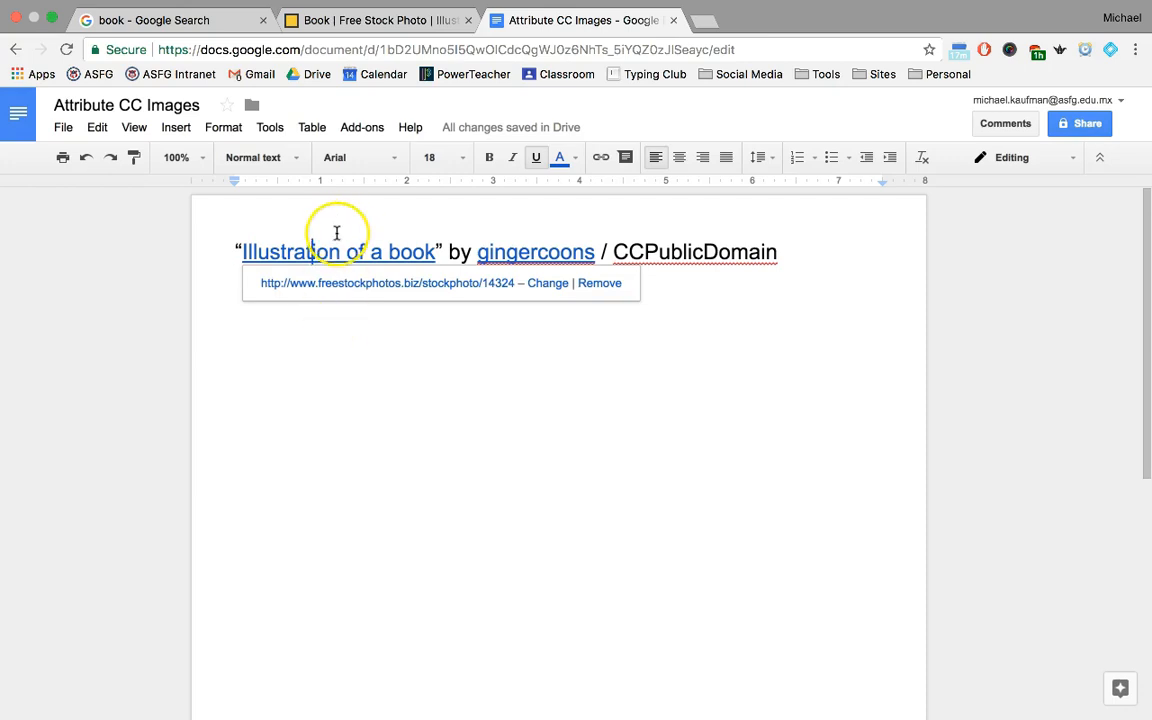
mouse_move(486, 211)
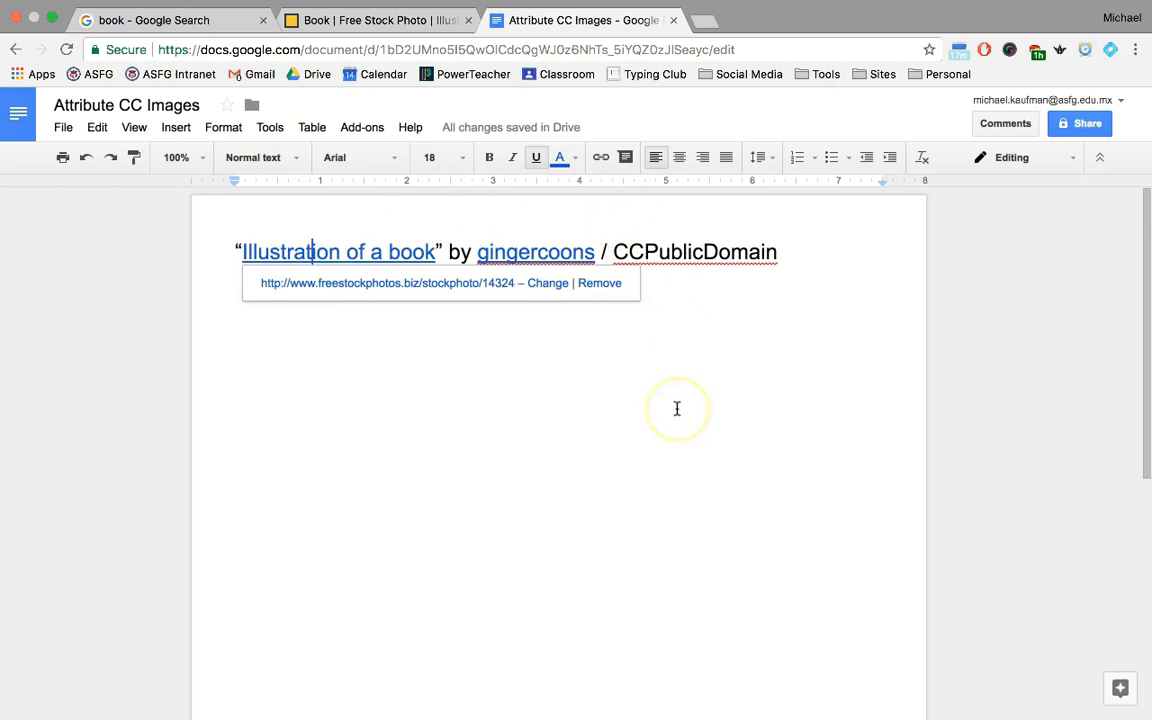
mouse_move(578, 400)
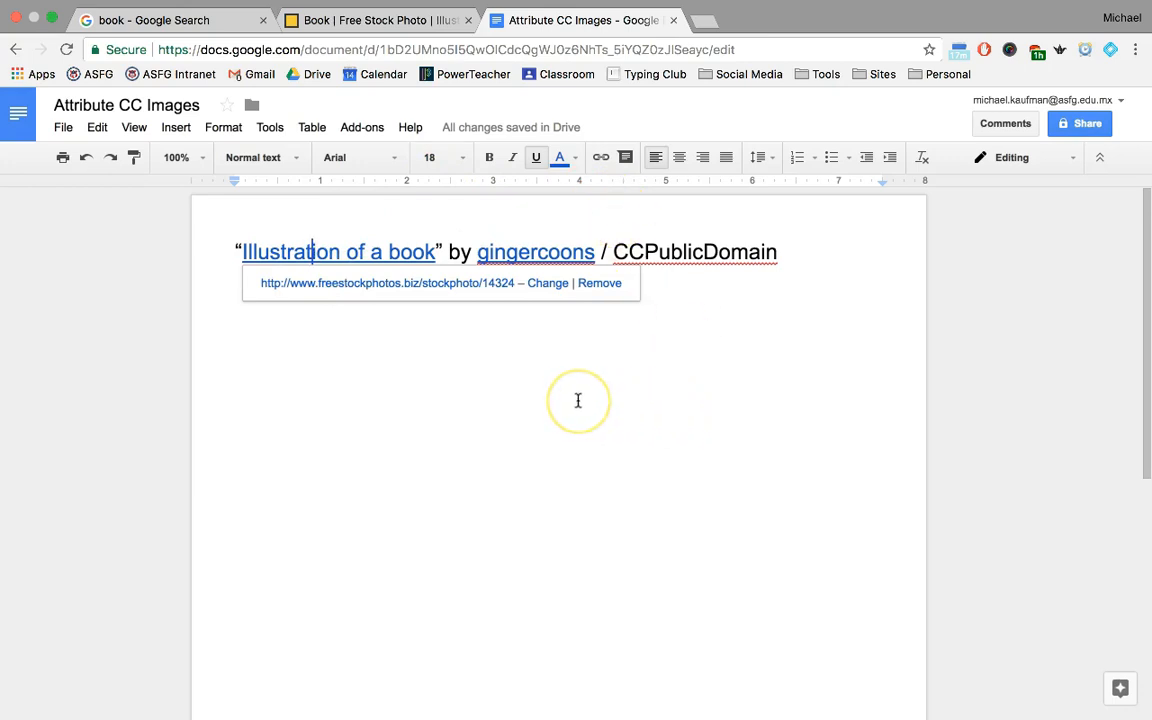